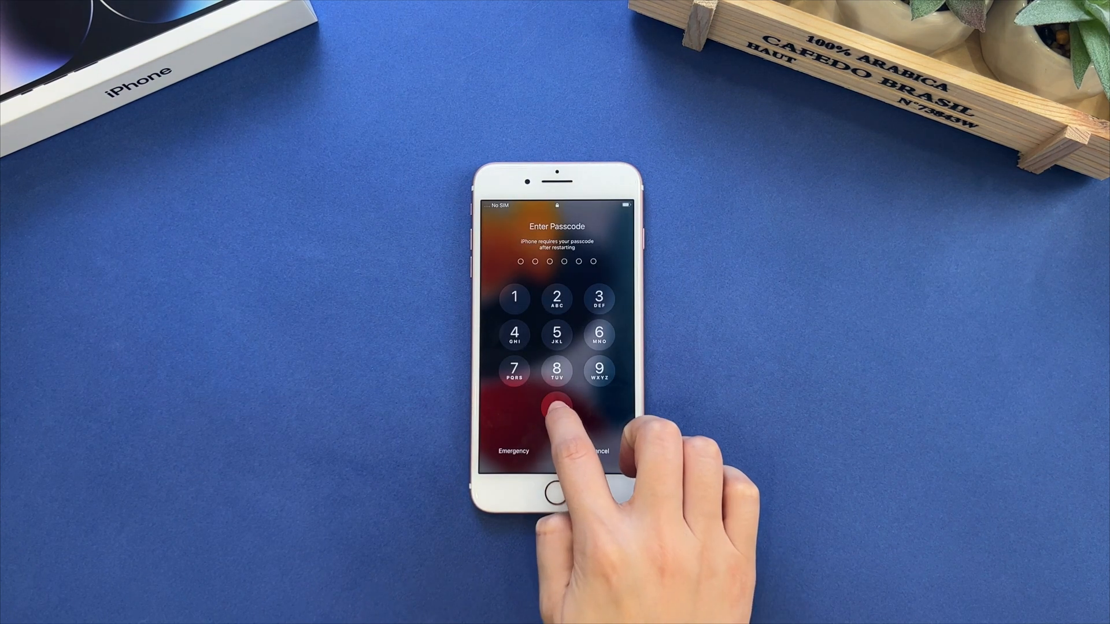
Exit recovery mode on the iPhone 13, unlock it, and acknowledge the trust instructions
{"action": "left_click", "coordinate": [556, 407]}
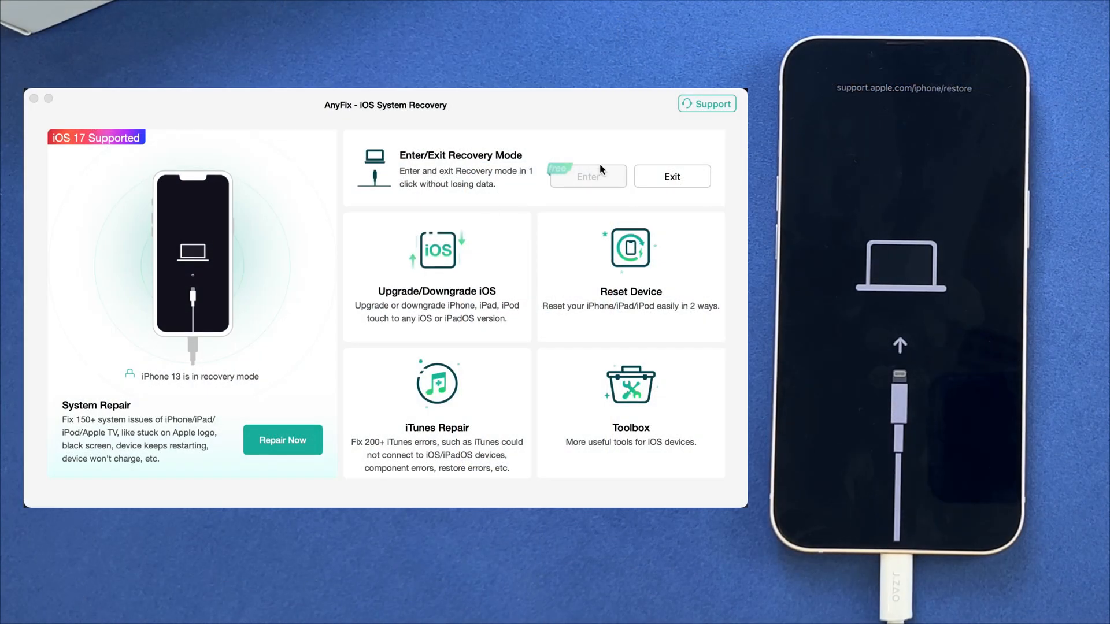
{"action": "left_click", "coordinate": [671, 176]}
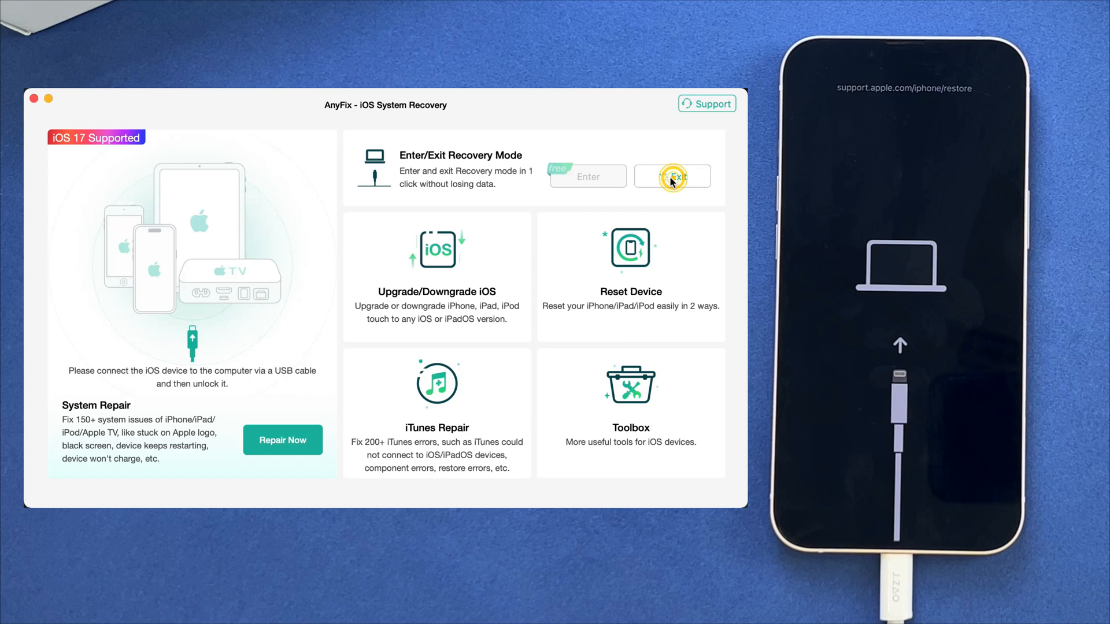
{"action": "left_click", "coordinate": [672, 177]}
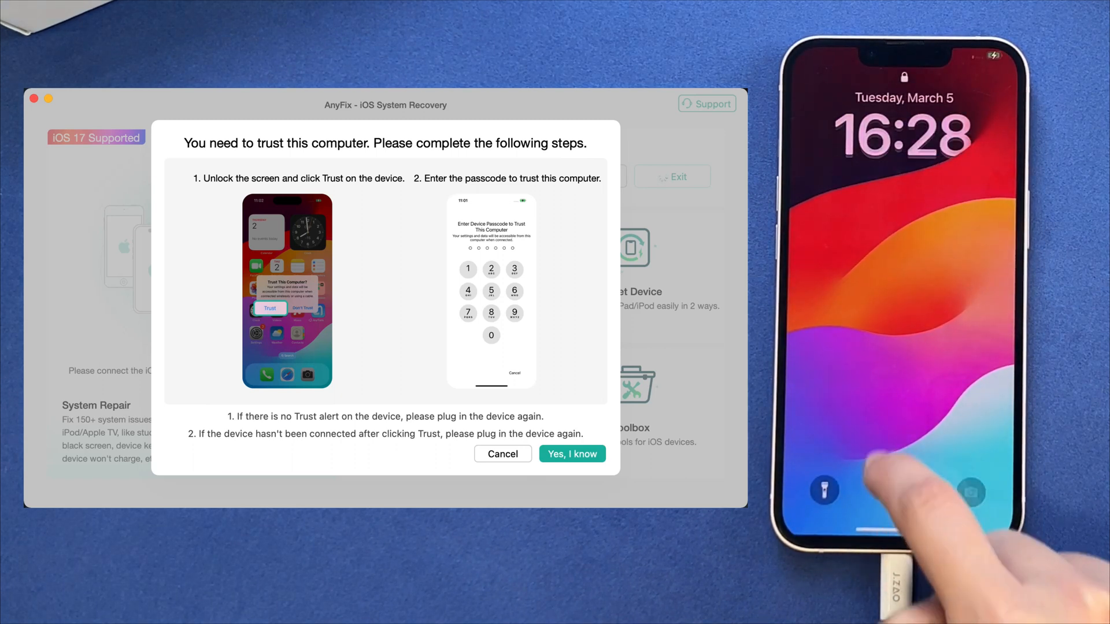
{"action": "left_click", "coordinate": [571, 454]}
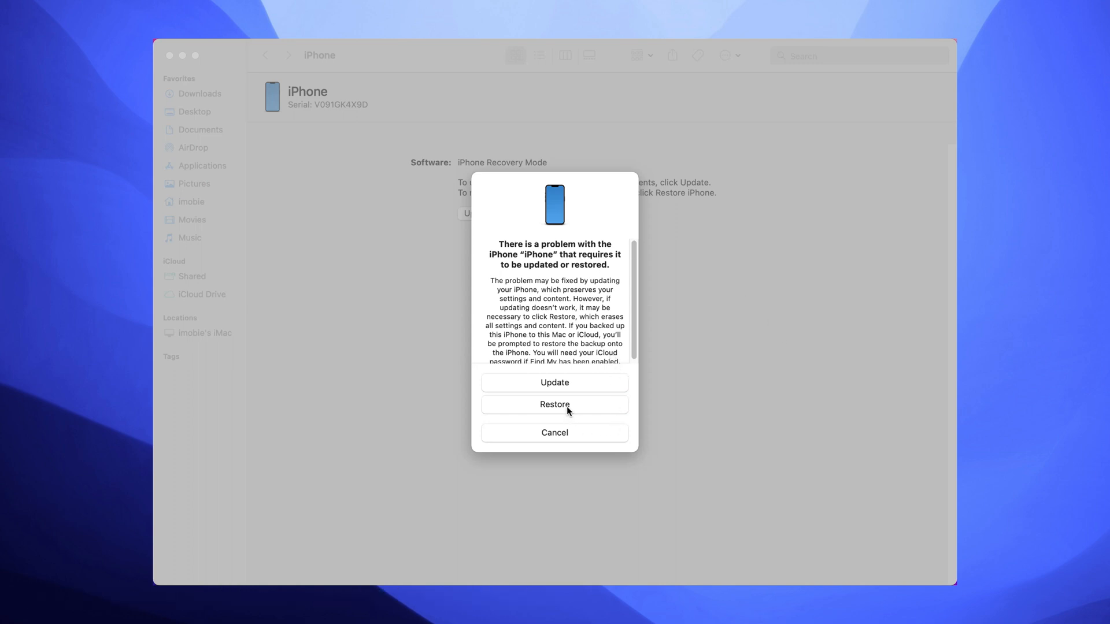
In Finder, choose Restore and Update for the iPhone and agree to the software license
{"action": "left_click", "coordinate": [554, 404]}
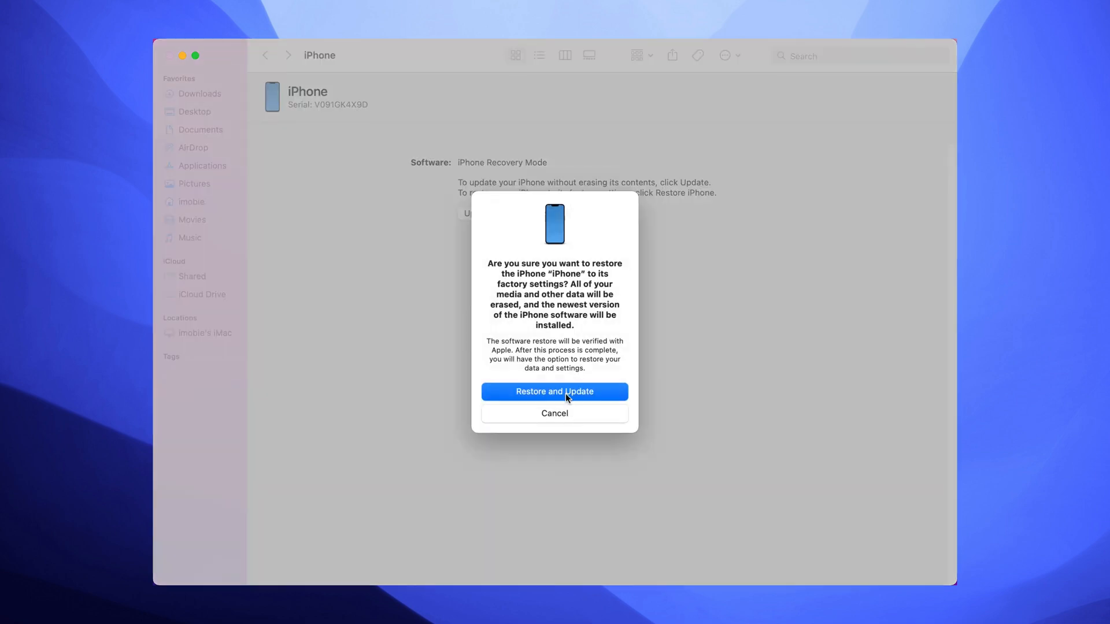
{"action": "left_click", "coordinate": [555, 391]}
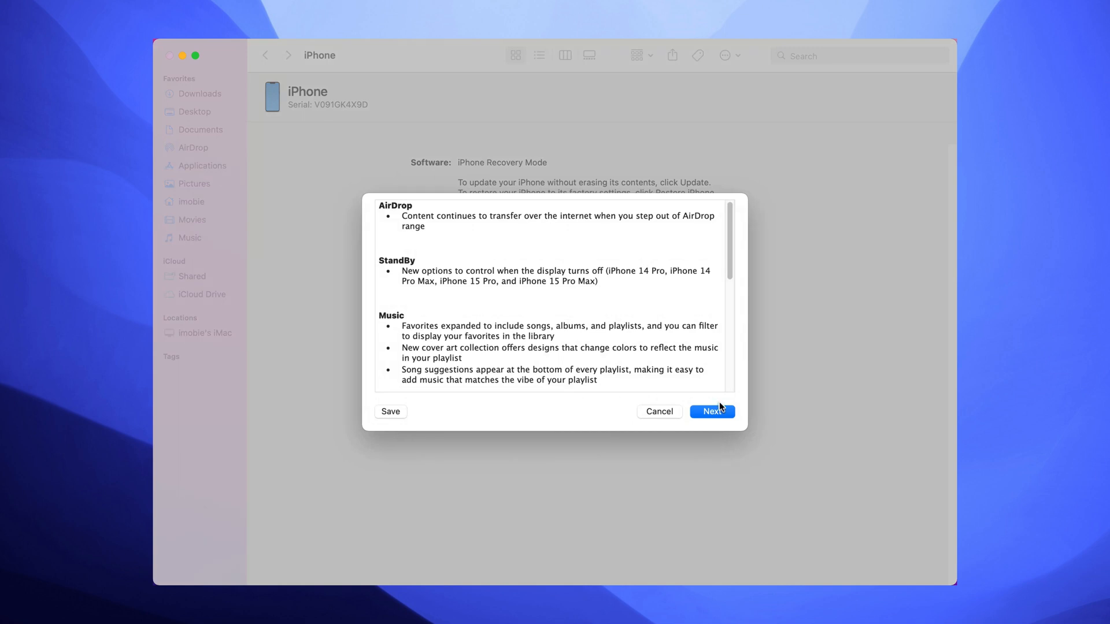
{"action": "left_click", "coordinate": [712, 411]}
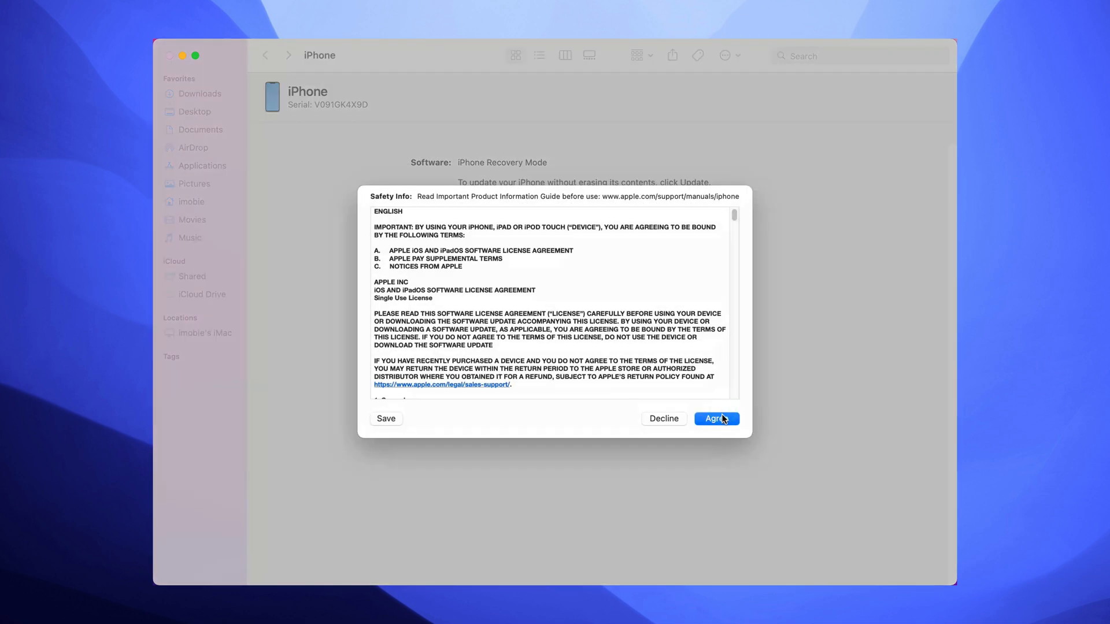
{"action": "left_click", "coordinate": [716, 419]}
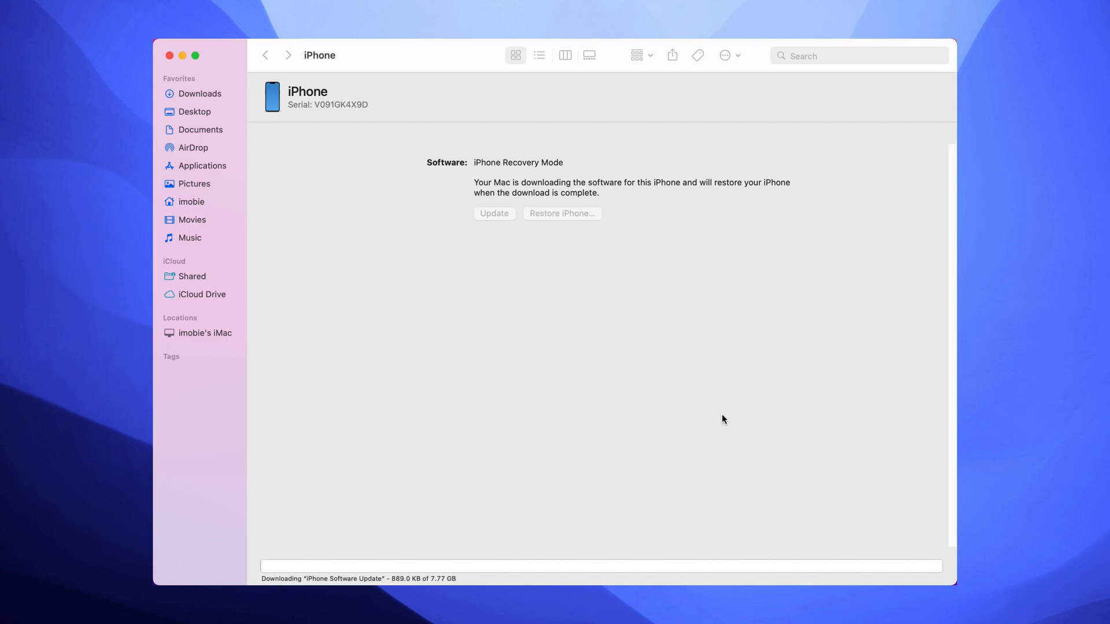
{"action": "mouse_move", "coordinate": [326, 542]}
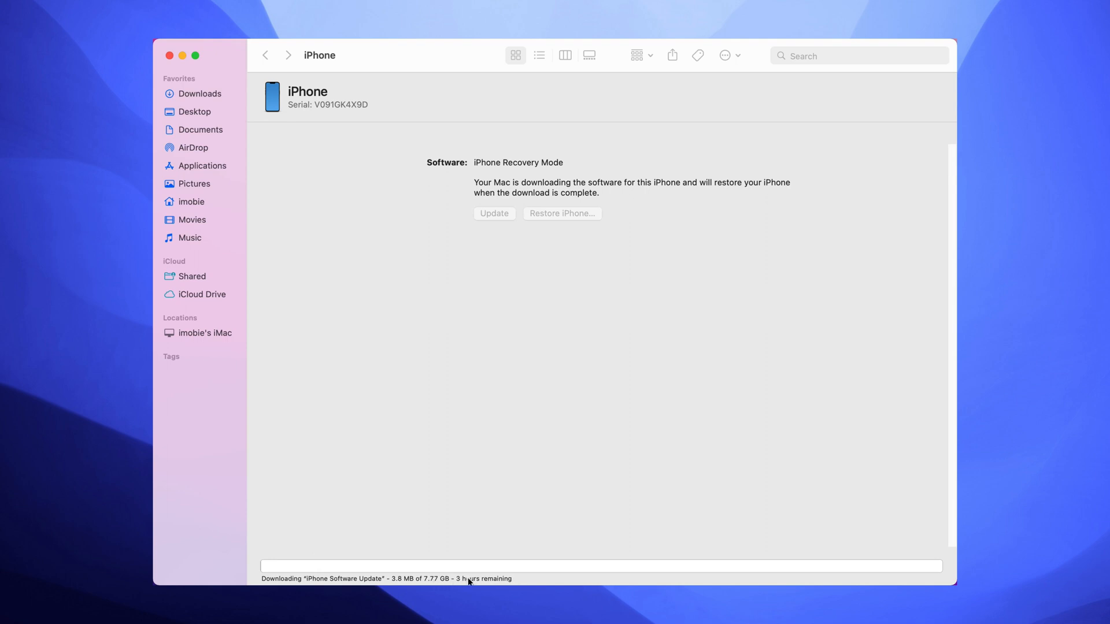
{"action": "mouse_move", "coordinate": [687, 433]}
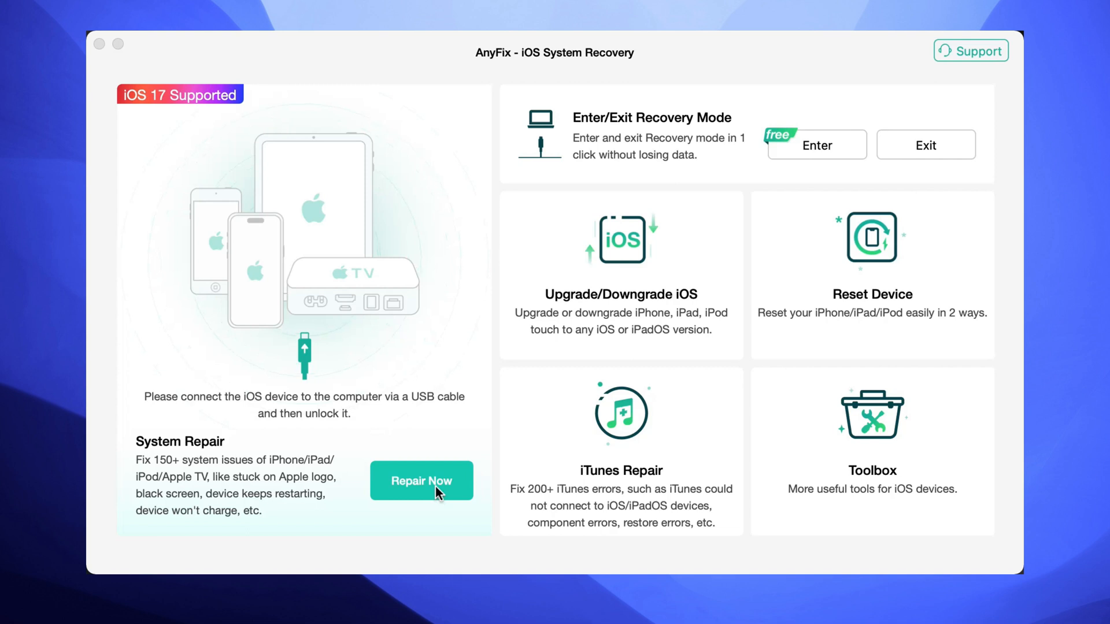
Start System Repair for the Screen Stuck problem and choose Advanced Repair
{"action": "left_click", "coordinate": [421, 481]}
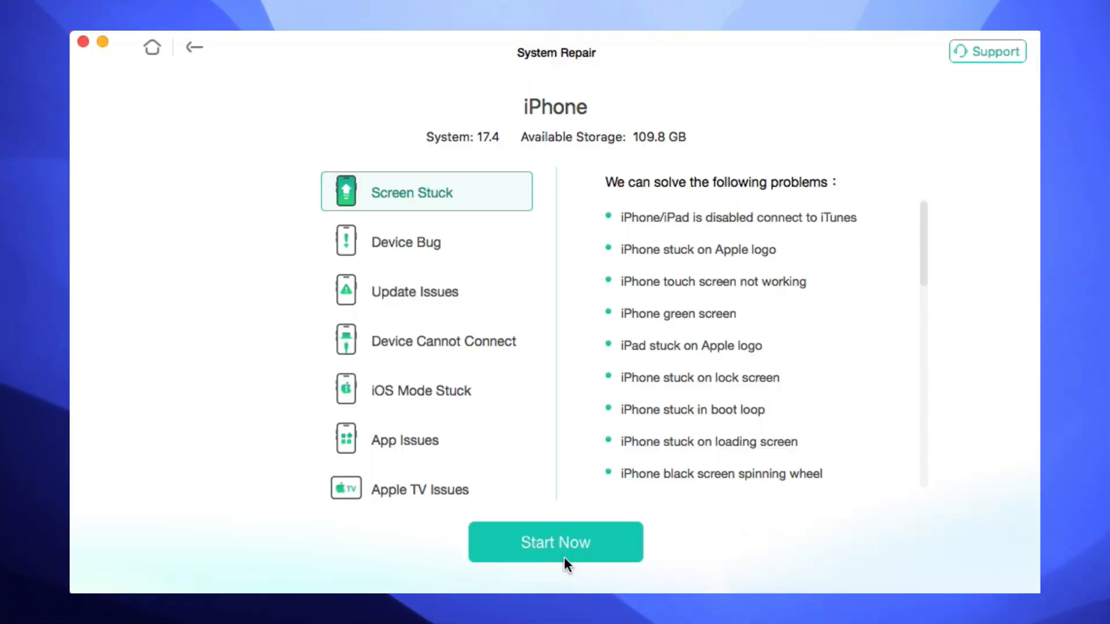
{"action": "left_click", "coordinate": [555, 542]}
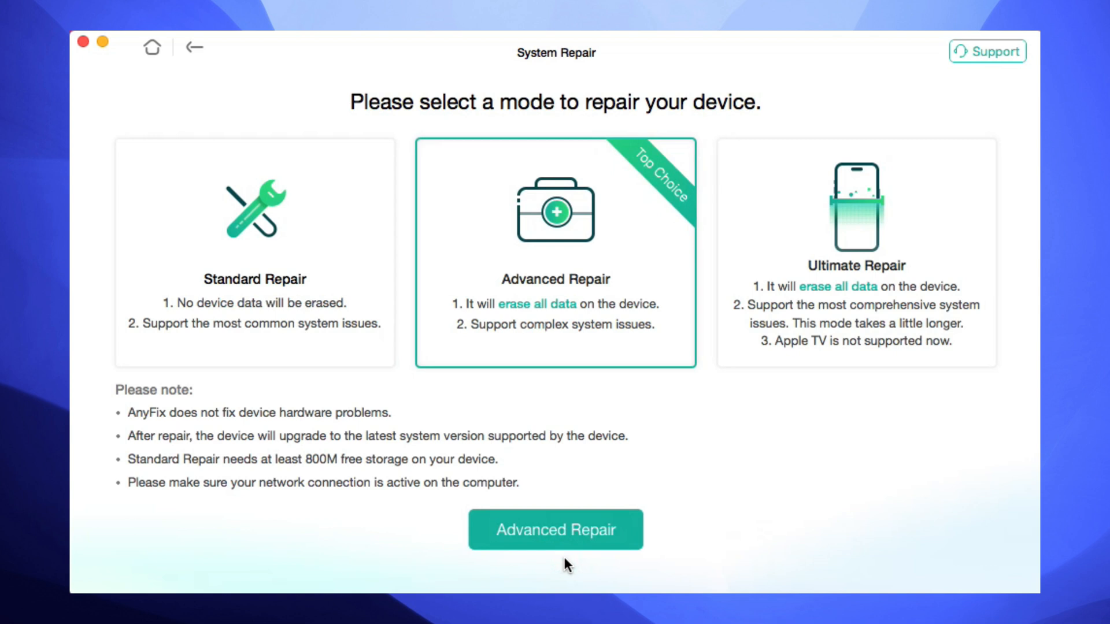
{"action": "left_click", "coordinate": [555, 530]}
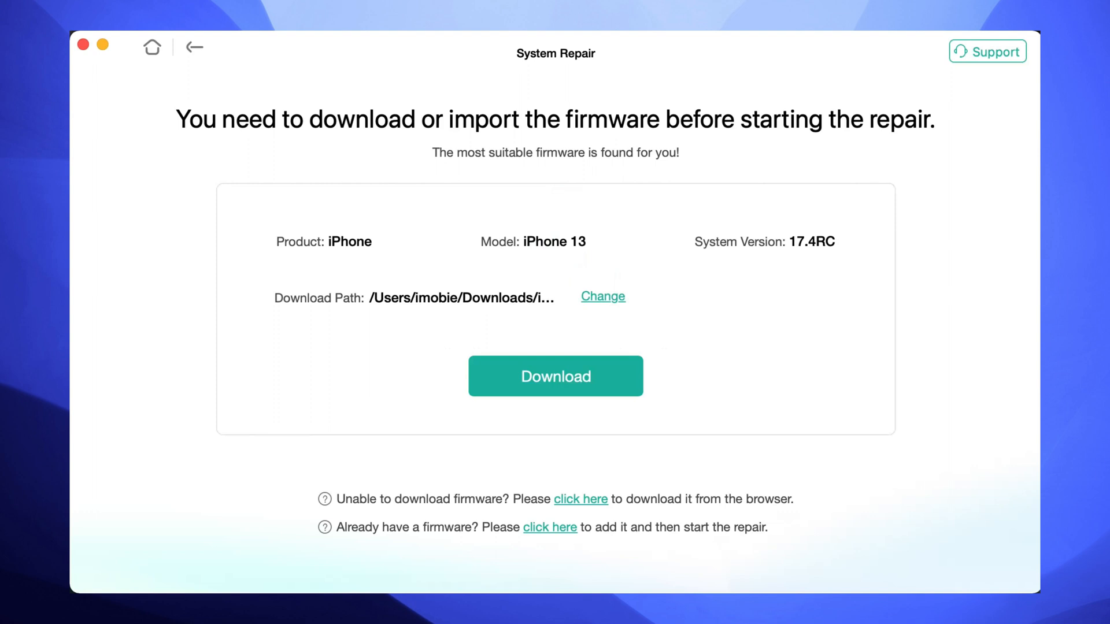
Download firmware 17.4RC, start the iPhone 13 system repair, and dismiss the iTunes warning
{"action": "left_click", "coordinate": [555, 376]}
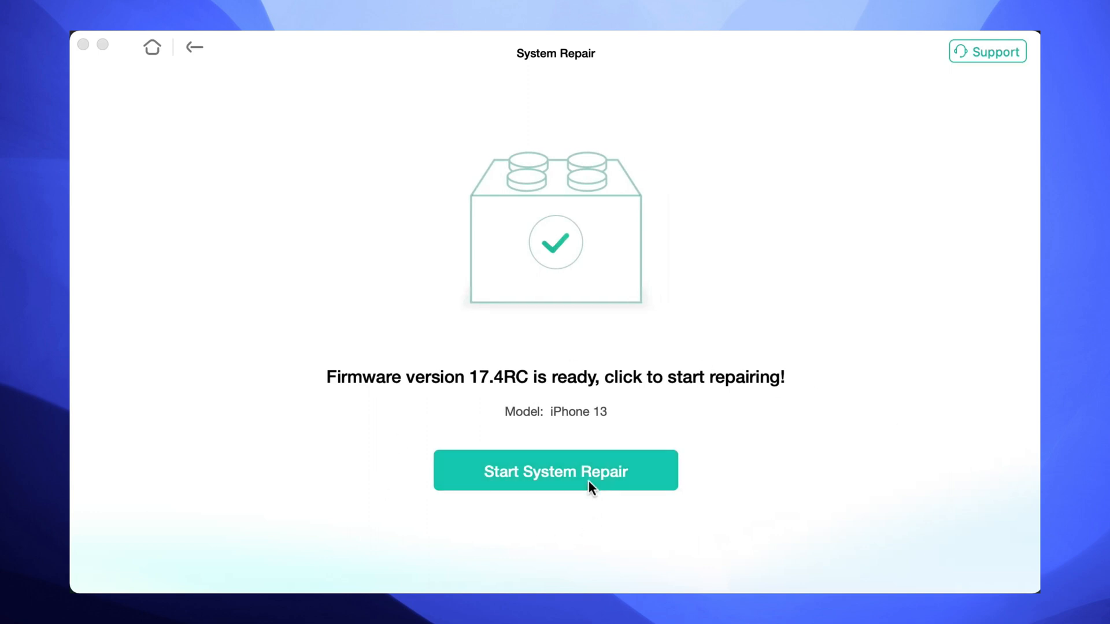
{"action": "left_click", "coordinate": [555, 471]}
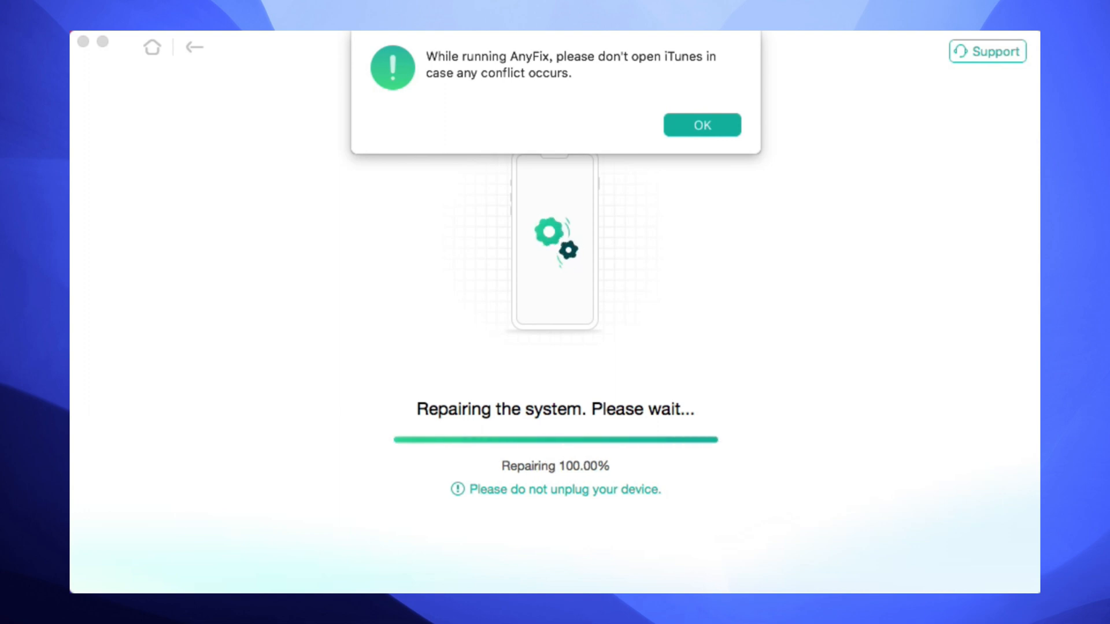
{"action": "left_click", "coordinate": [700, 125]}
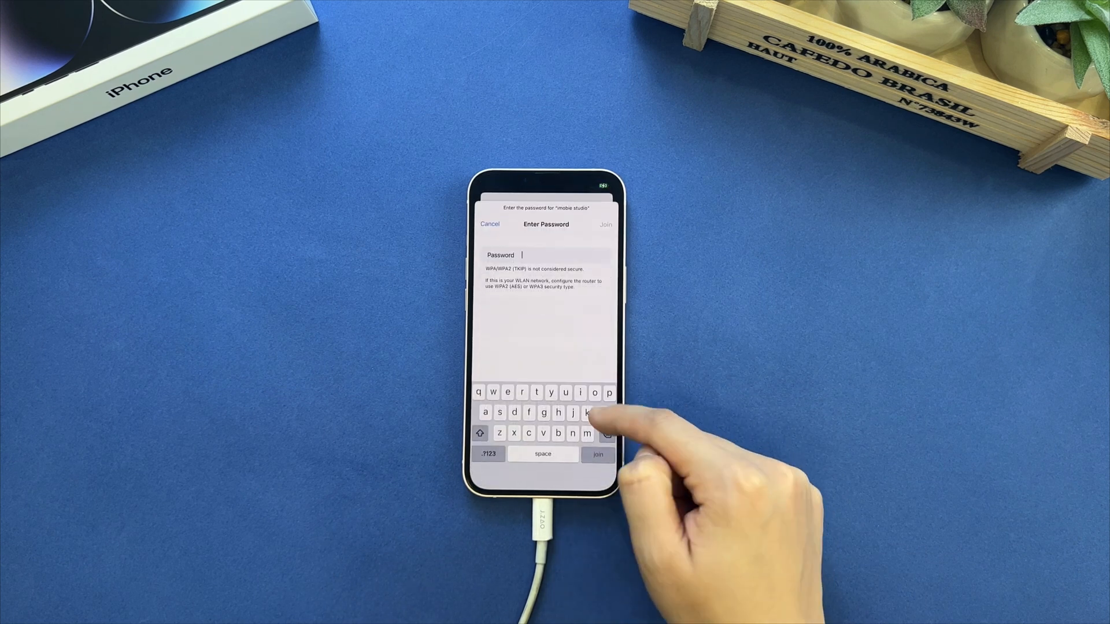
Join Wi-Fi with the password, continue past Data & Privacy, and skip Apple ID
{"action": "left_click", "coordinate": [489, 224]}
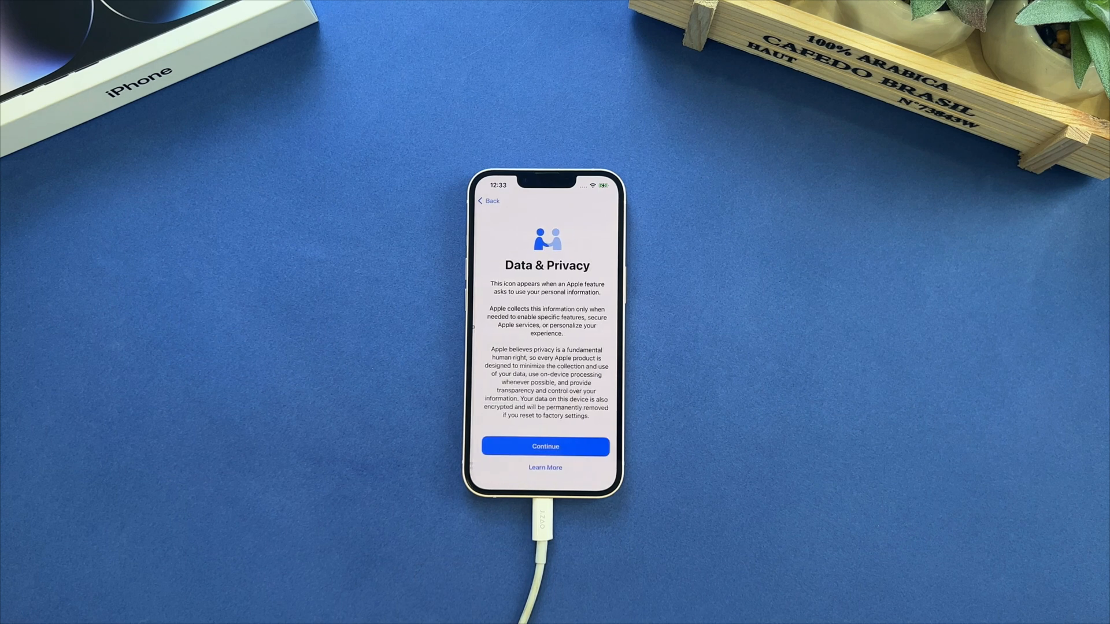
{"action": "left_click", "coordinate": [545, 446]}
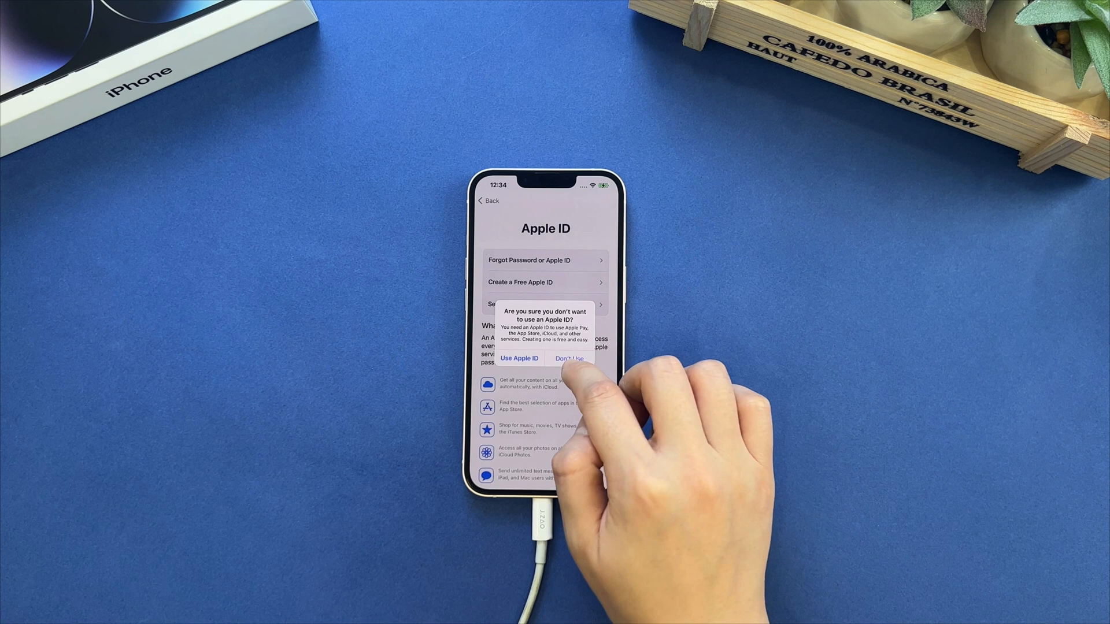
{"action": "left_click", "coordinate": [570, 358]}
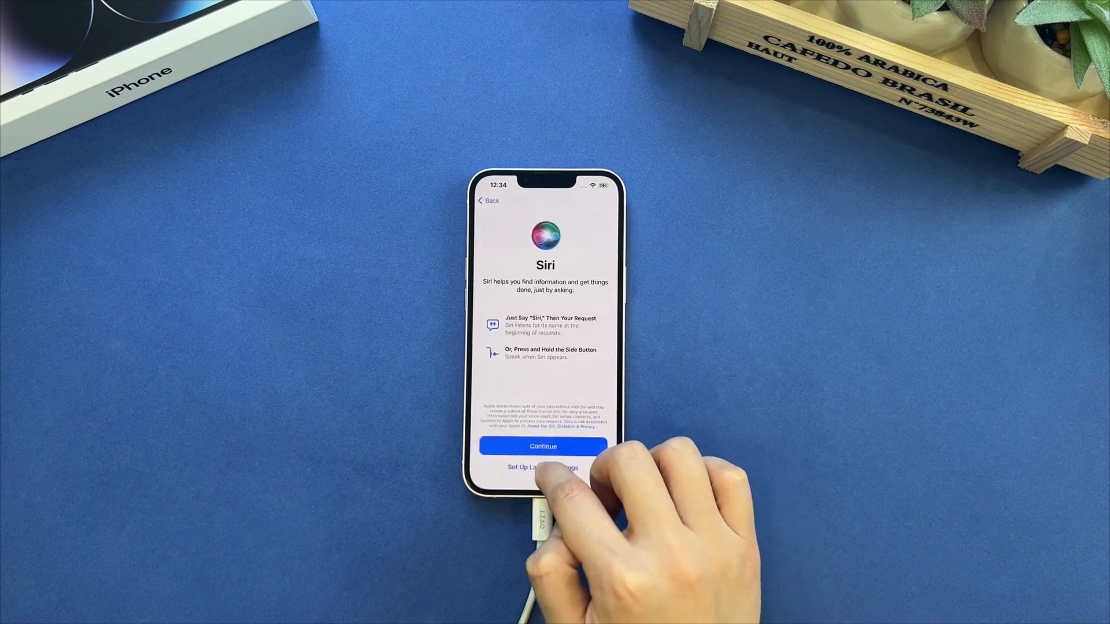